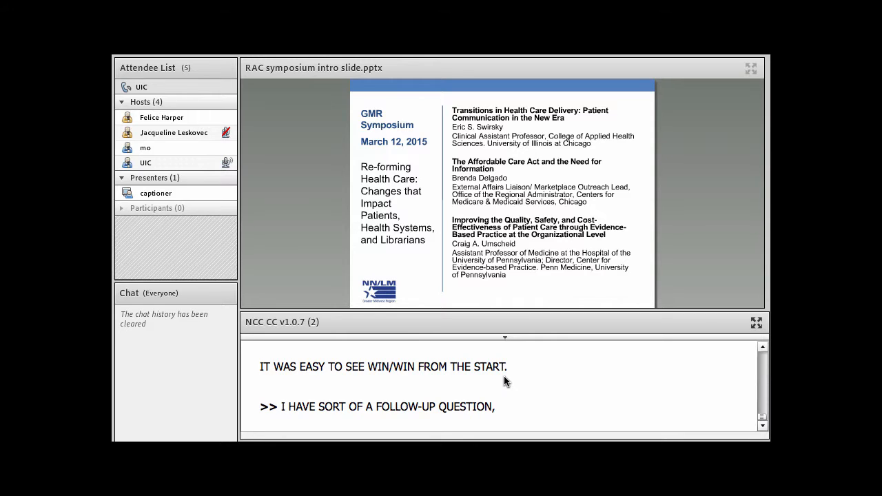
type("HOLLY BURT")
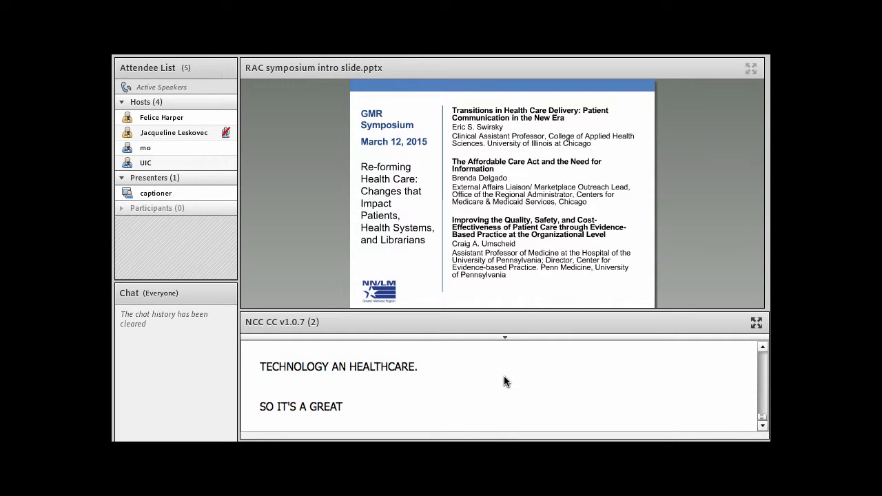
type("RE")
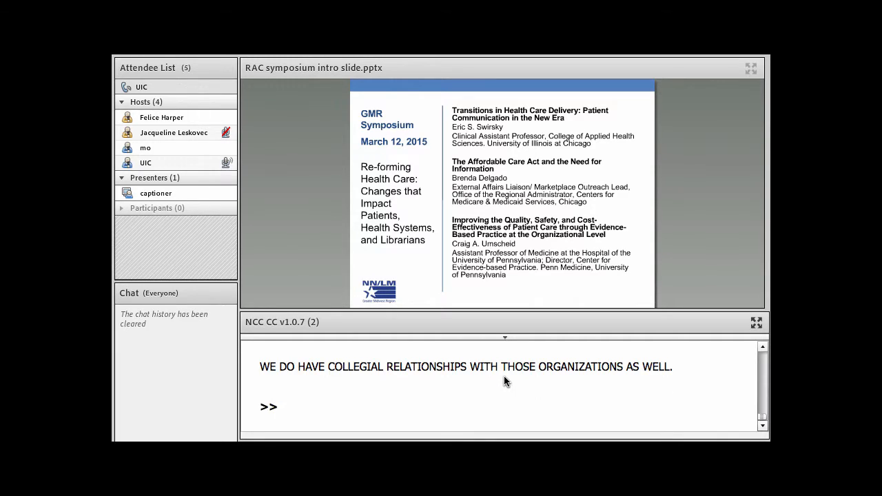
type("I'M")
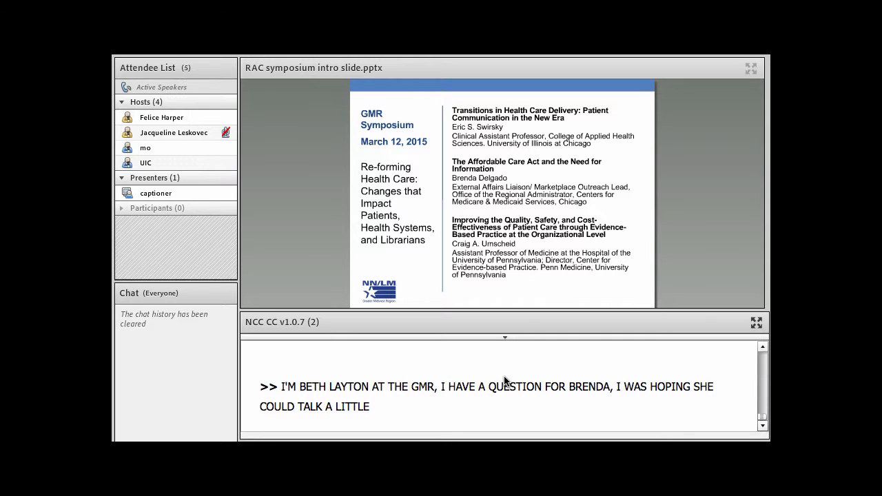
type("MORE ABOUT THE")
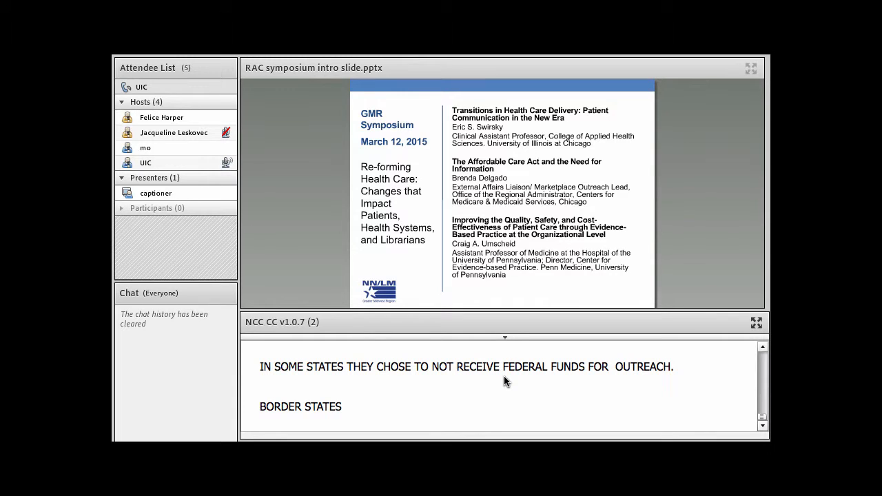
type("WISCONSIN MICHIGAN OHIO")
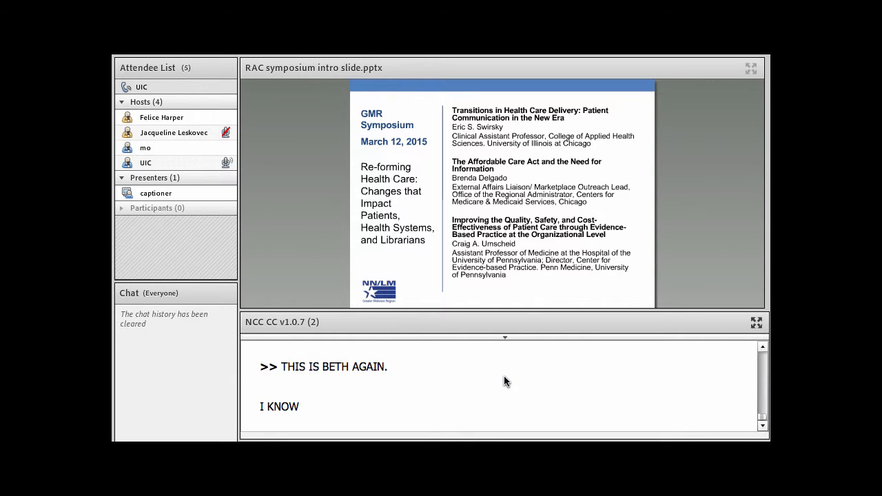
type("THAT")
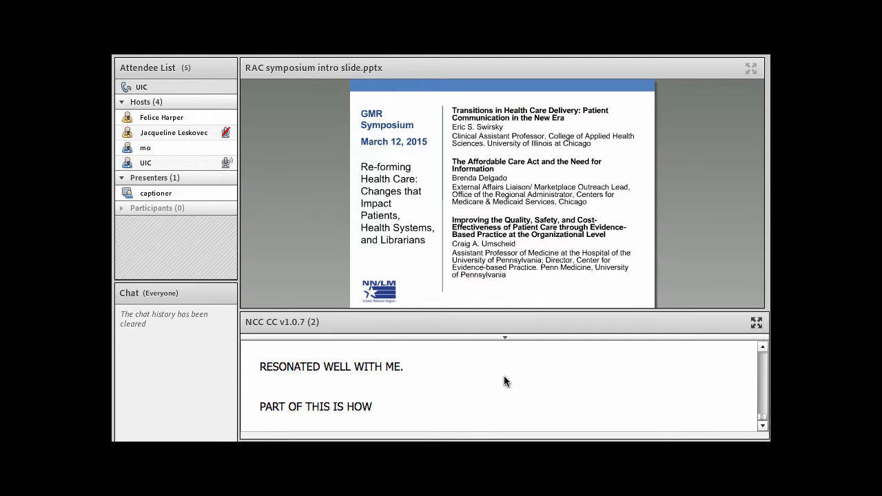
type("DOINGMATIC")
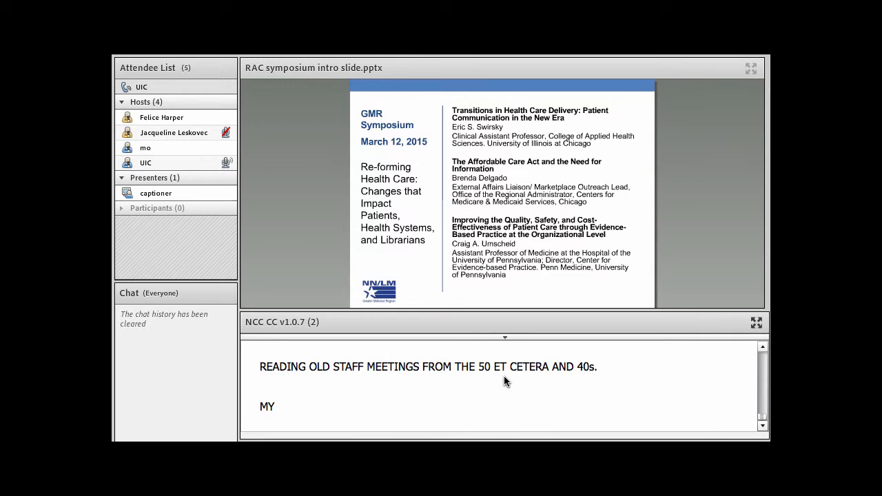
type("QUESTION WITH")
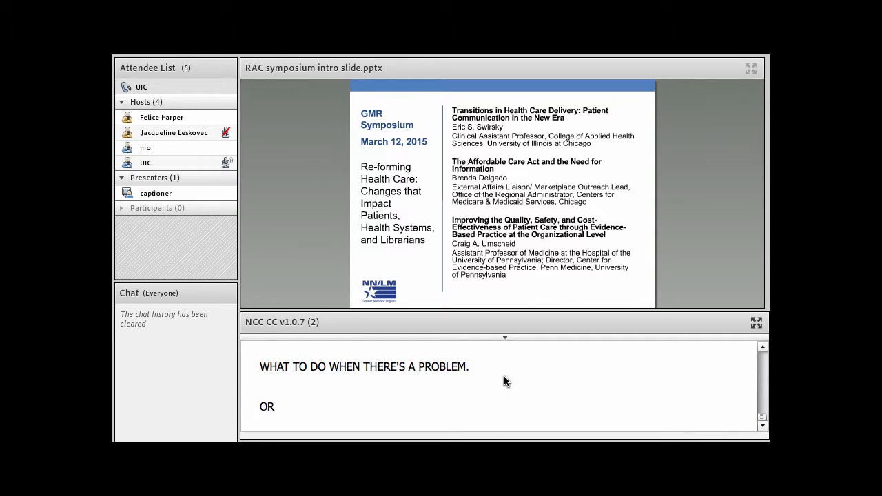
type("WHOA A SYMPTOM IS OR WHAT")
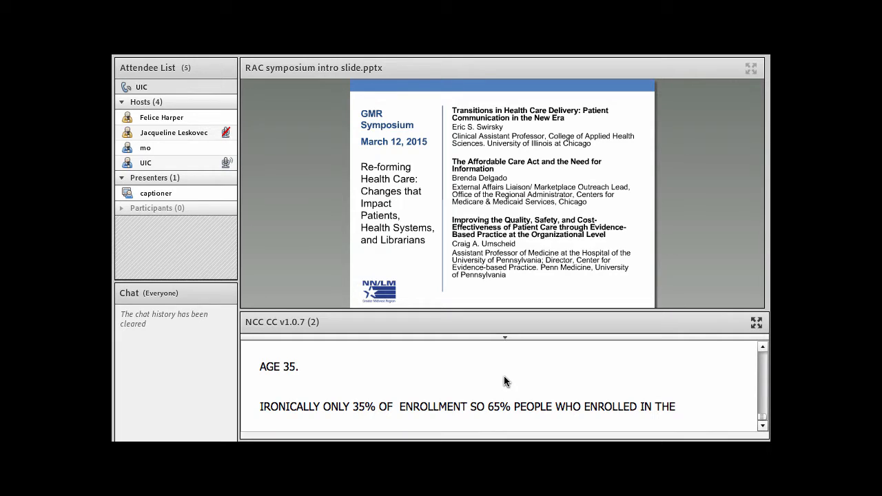
scroll("down", 3)
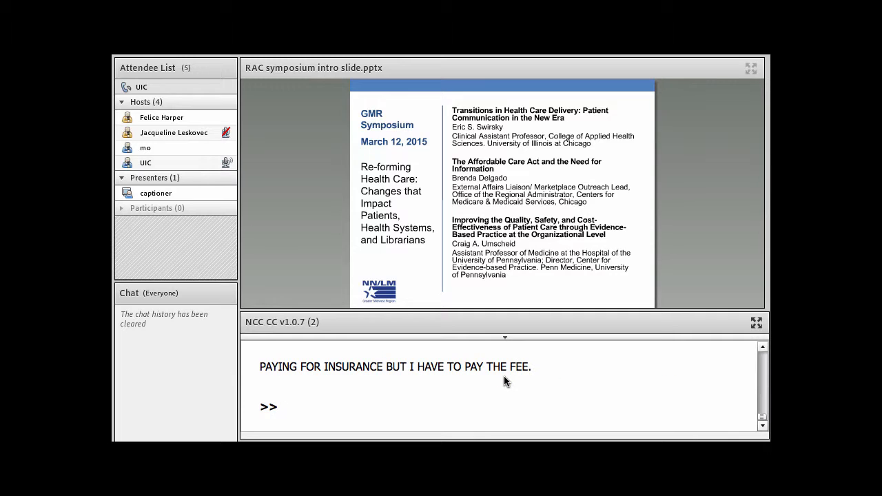
type("I'M")
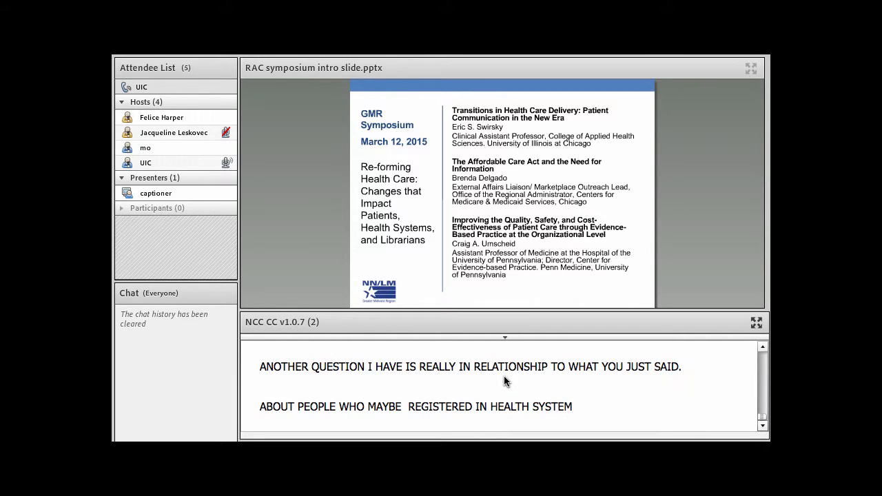
type("BUT DON'T HAVE MONEY")
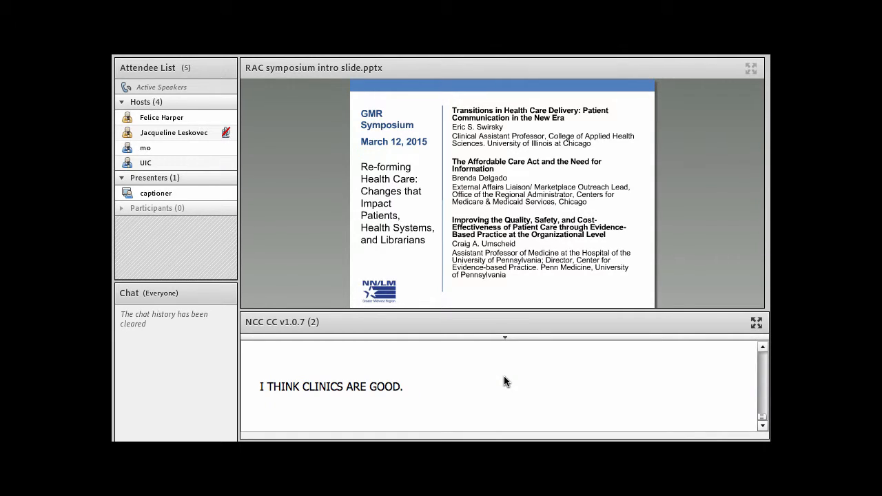
type("CLINICIANS ARE")
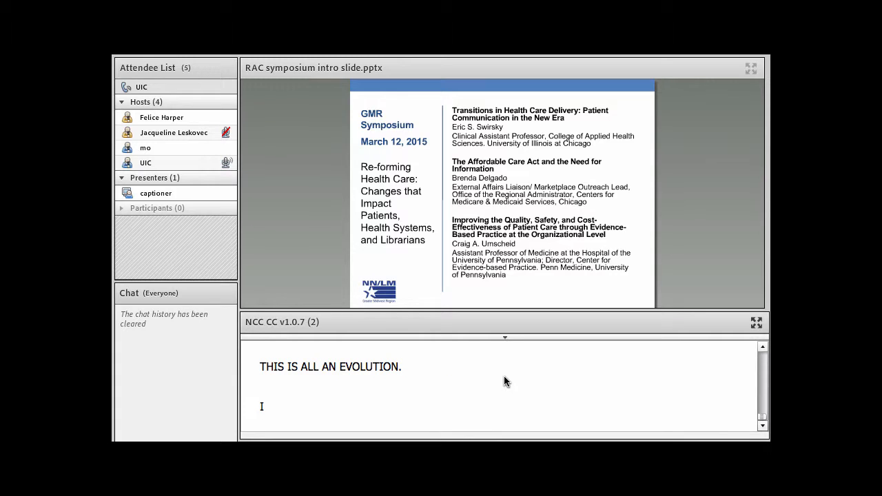
type("I THINK THERE WERE A LOT OF GOOD")
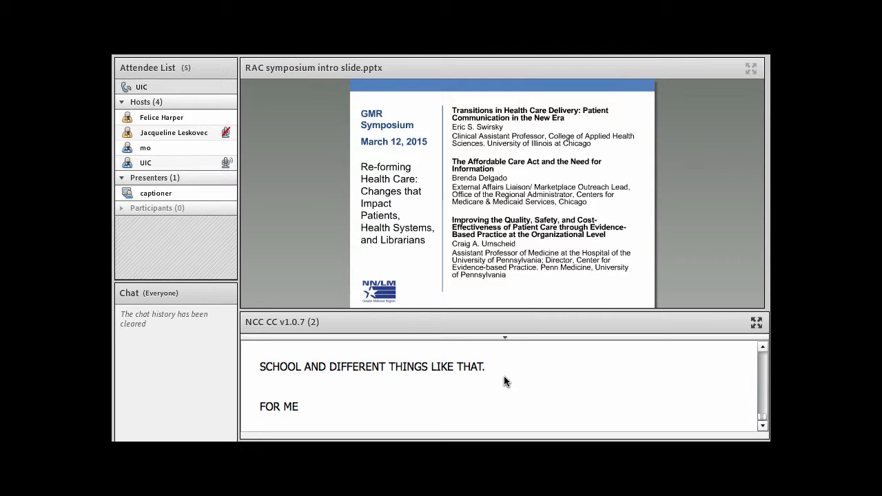
type("IN")
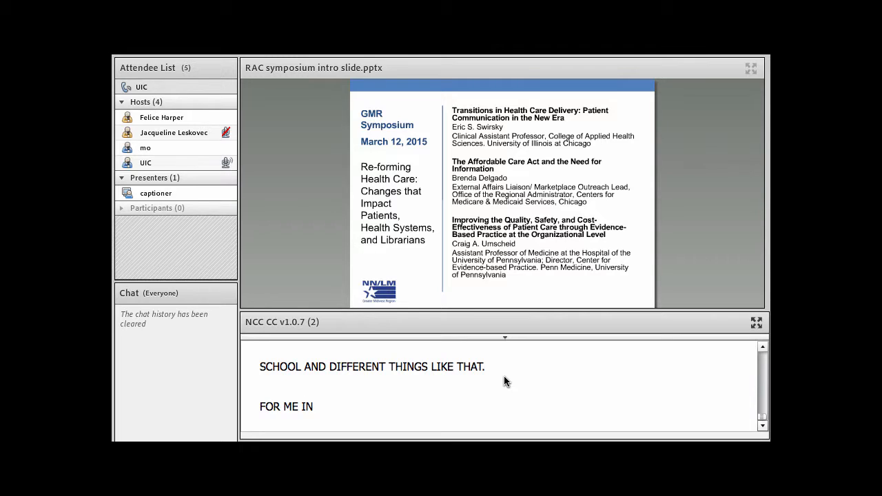